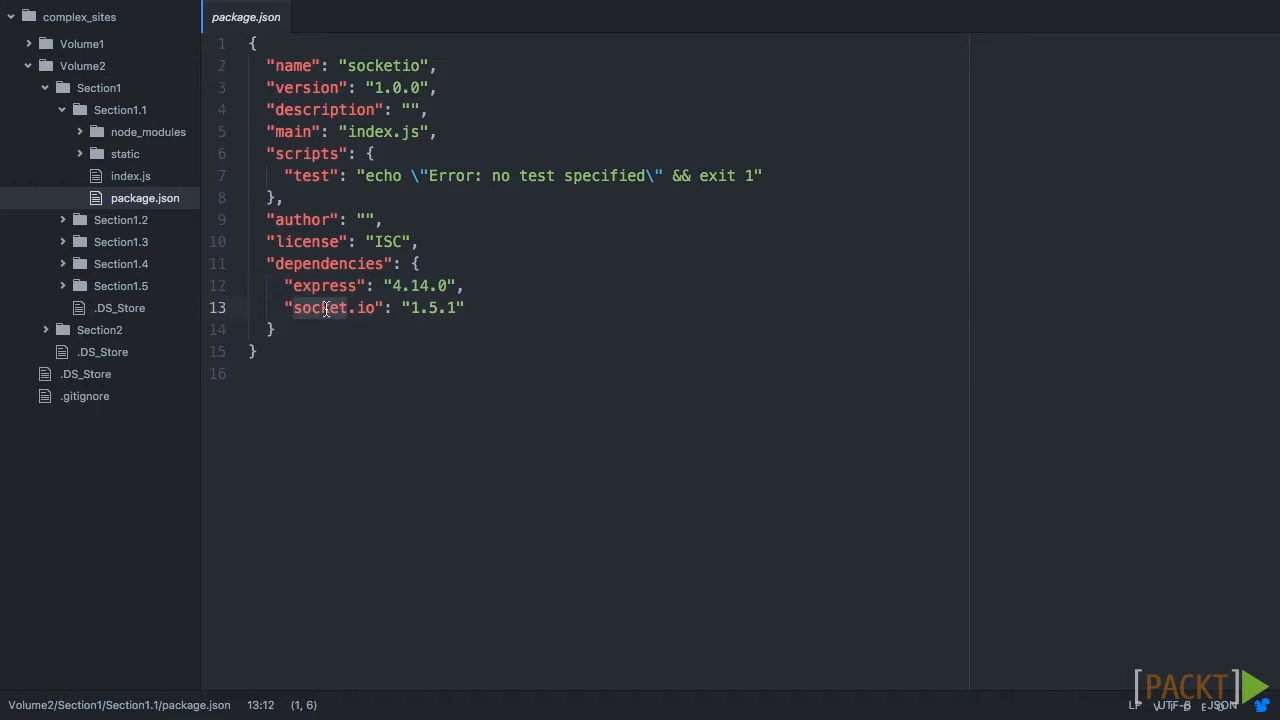
mouse_move(411, 307)
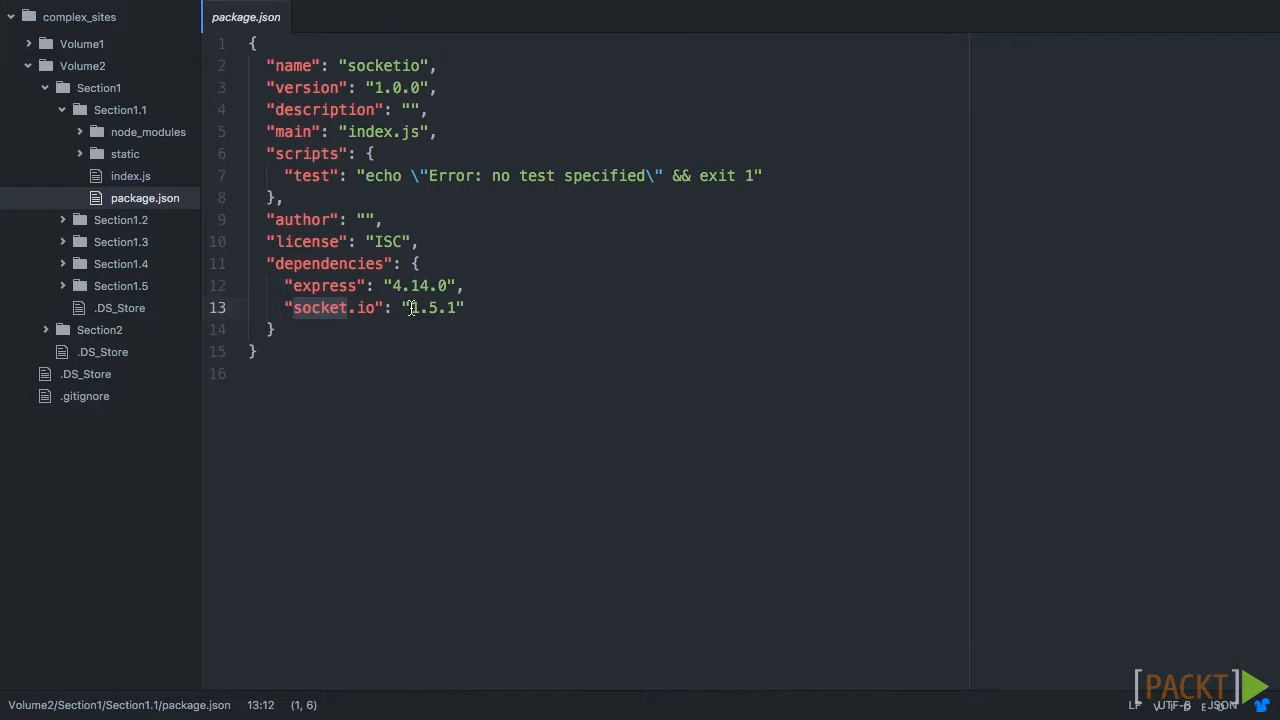
Step: Review index.js: Express listening on 8080, Socket.io attached, and the static folder served
left_click(130, 175)
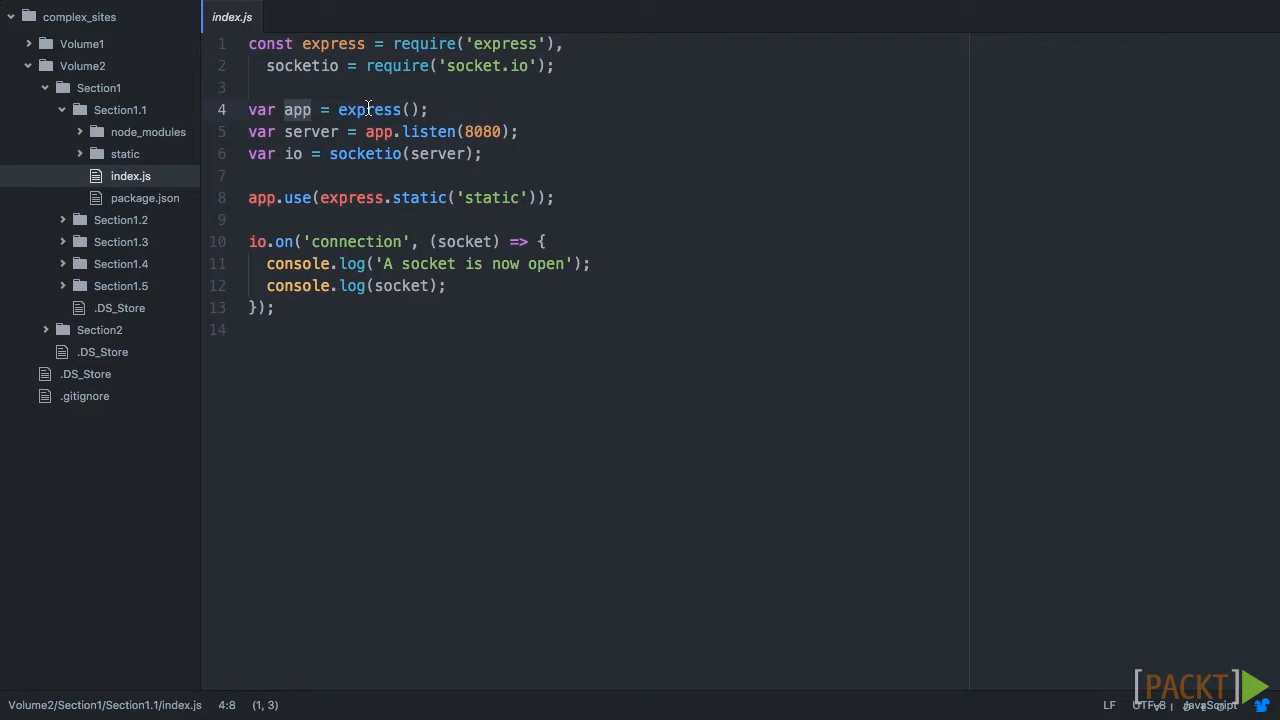
mouse_move(380, 131)
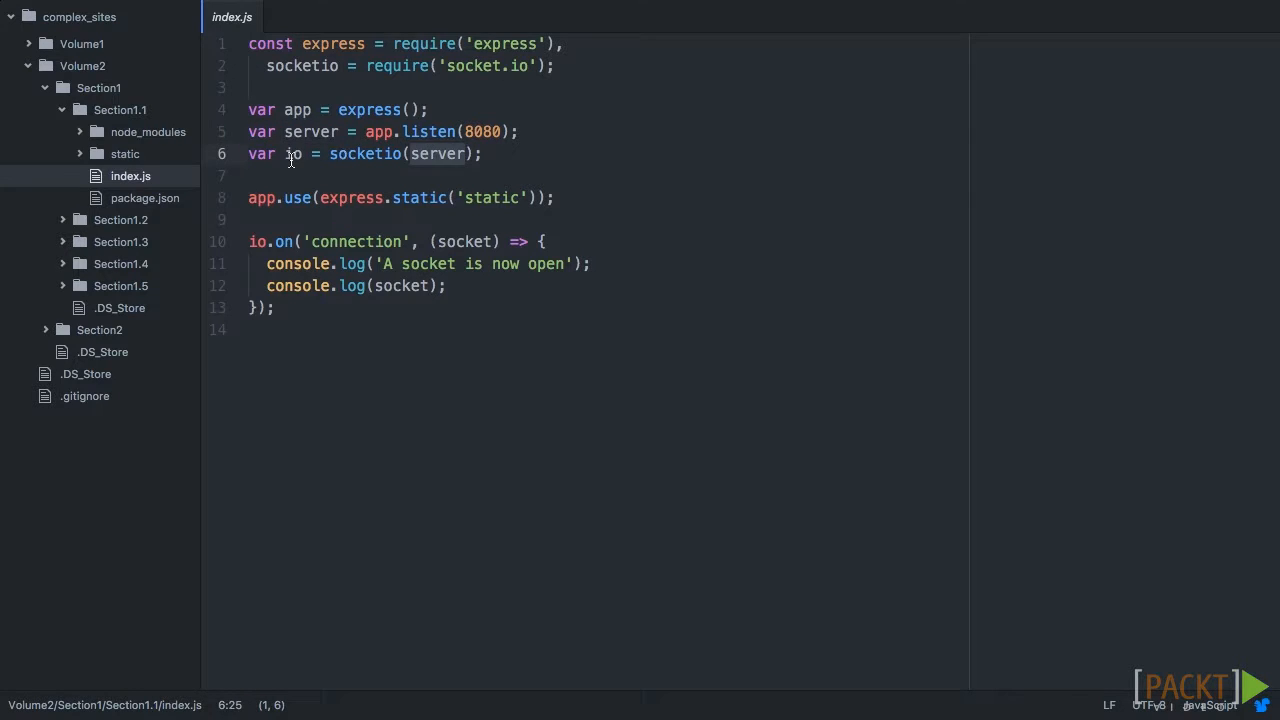
left_click(291, 153)
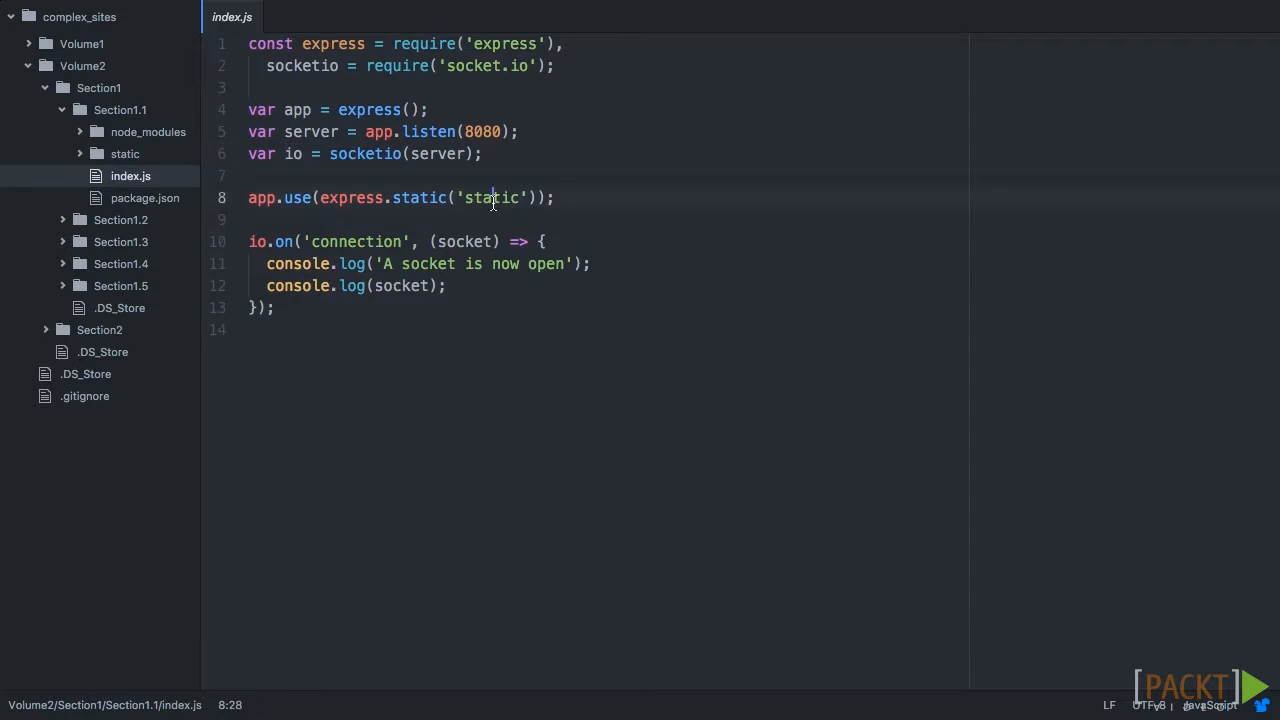
double_click(418, 197)
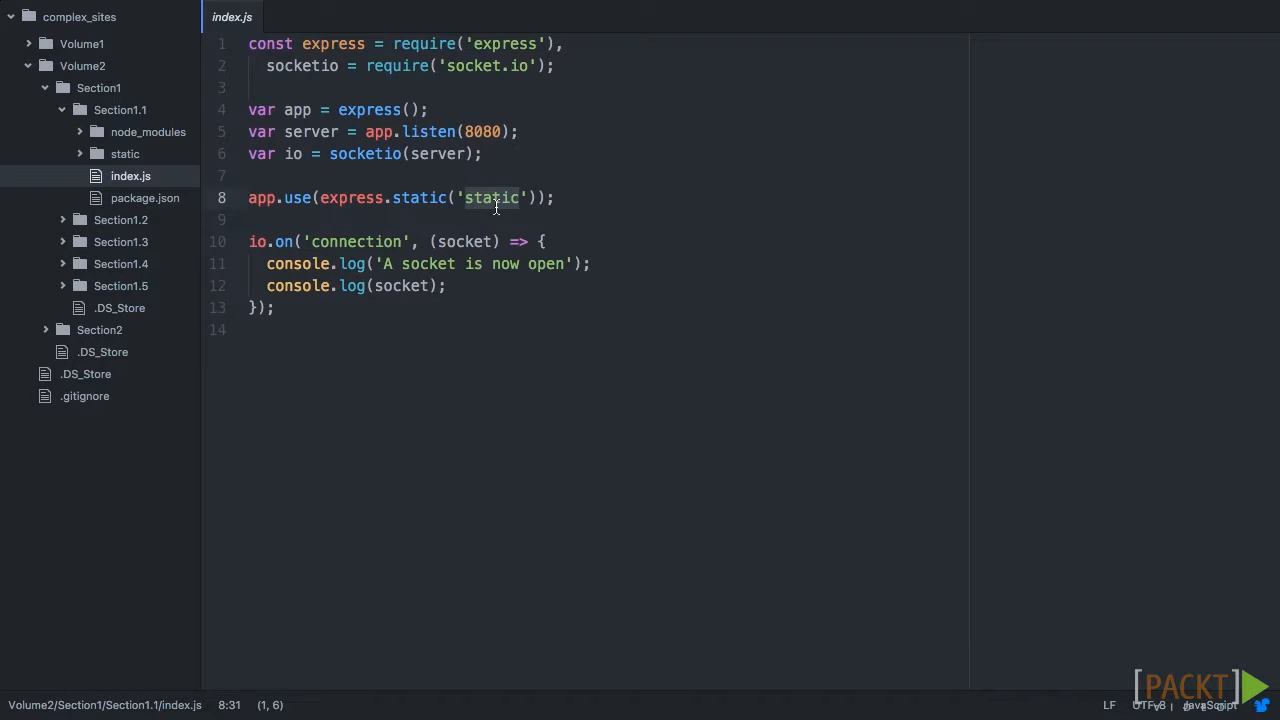
left_click(300, 241)
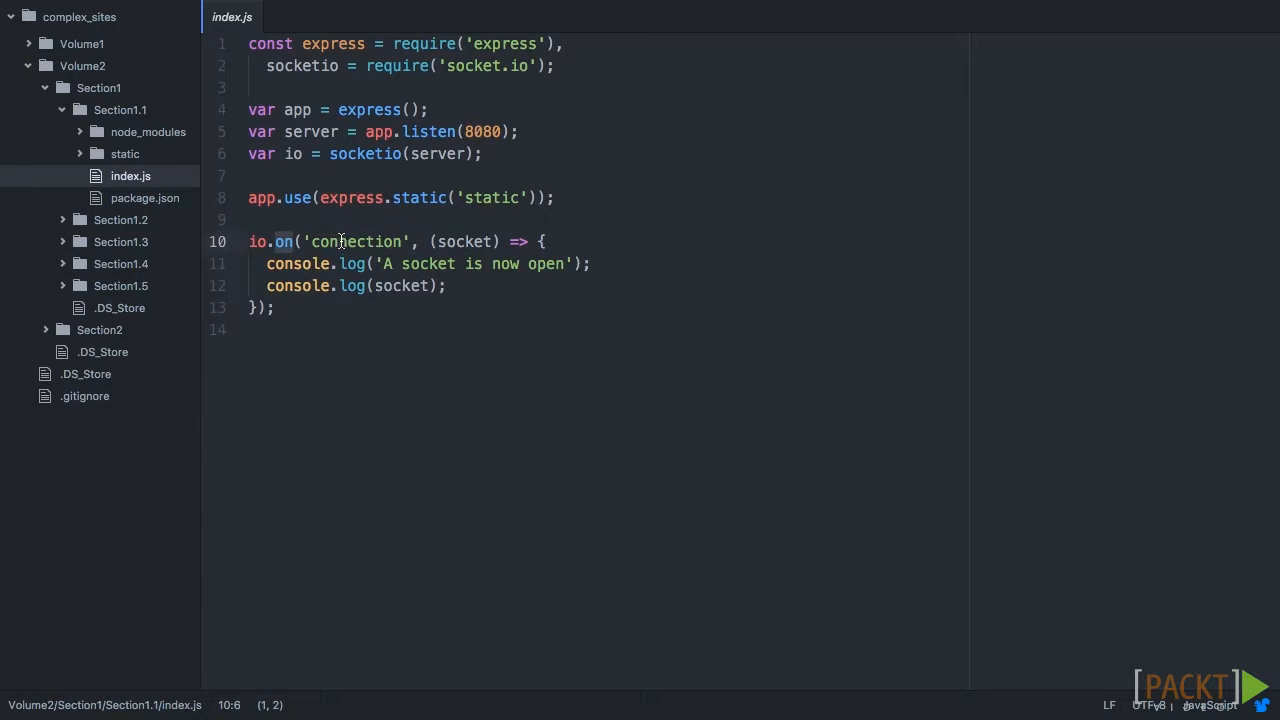
double_click(356, 241)
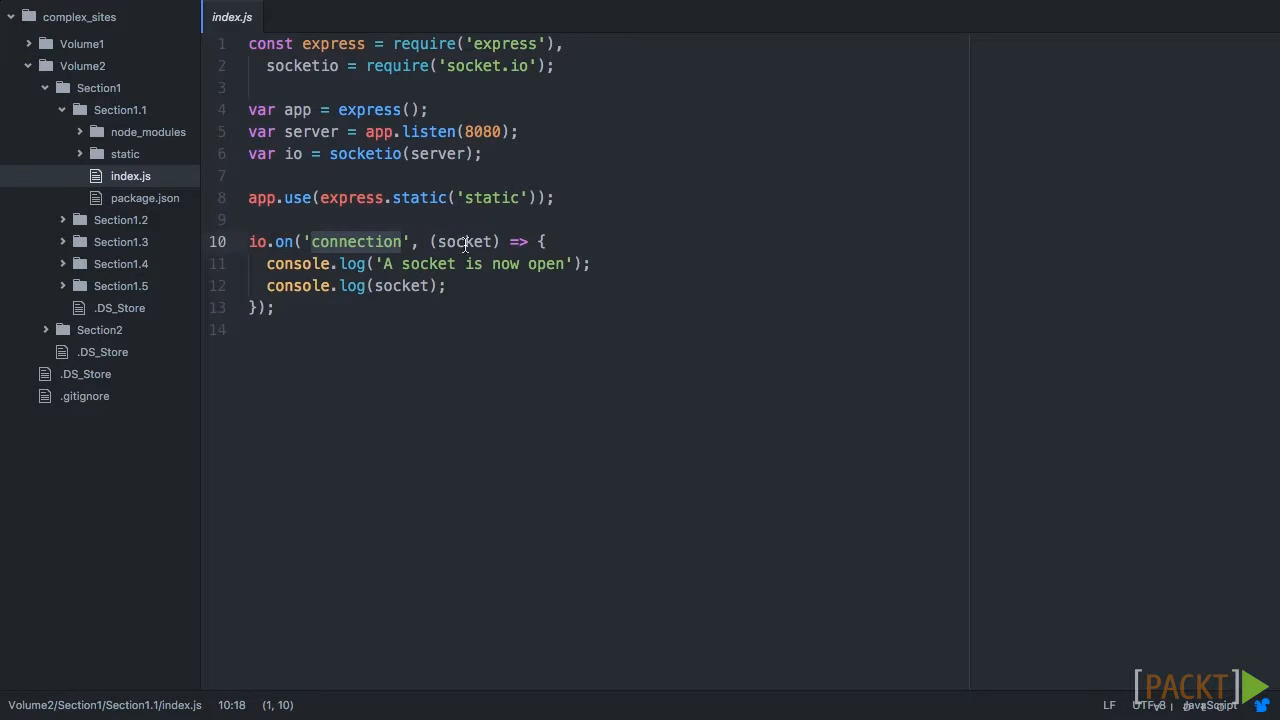
double_click(465, 241)
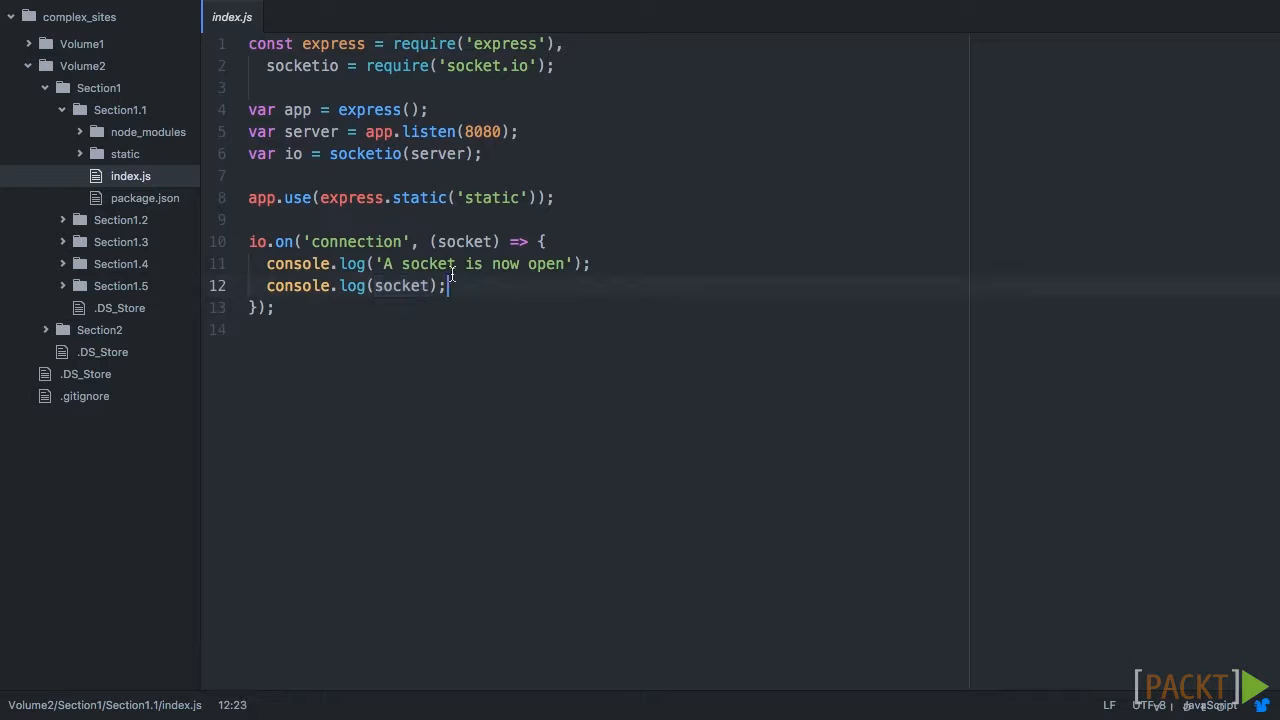
mouse_move(322, 232)
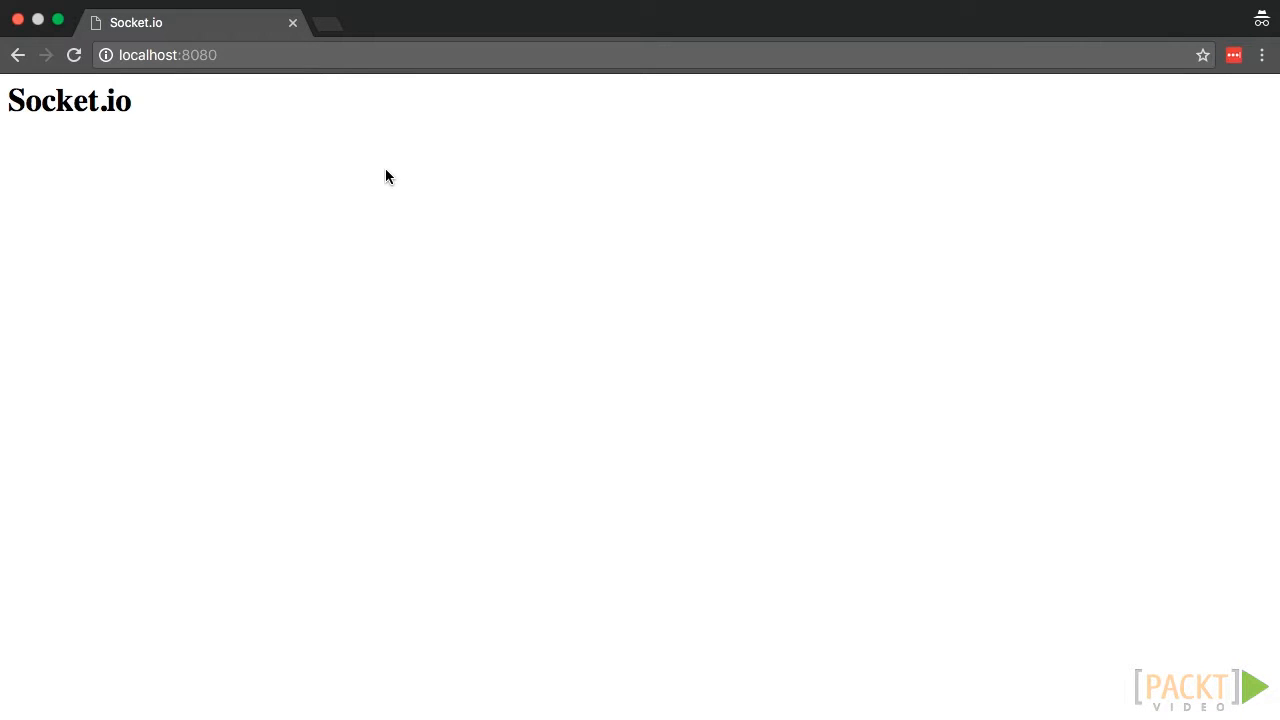
Step: Inspect the localhost:8080 Socket.io page and show the developer tools Console
right_click(389, 177)
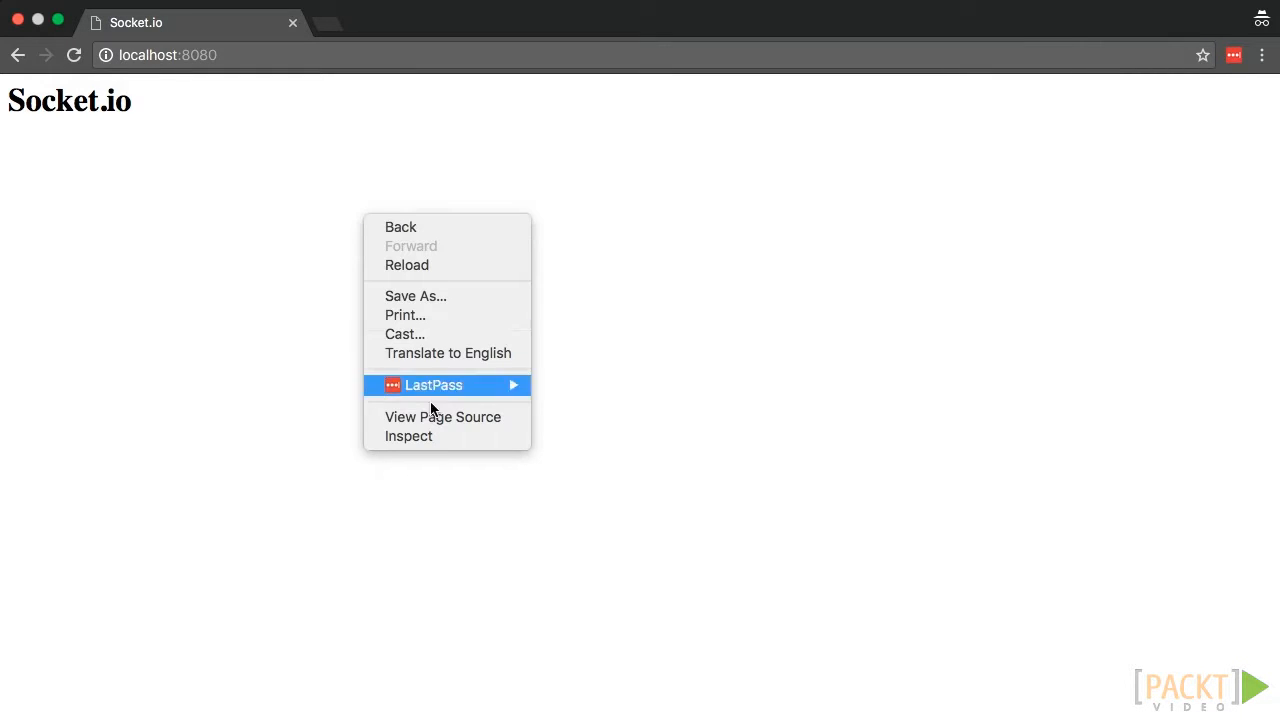
left_click(408, 436)
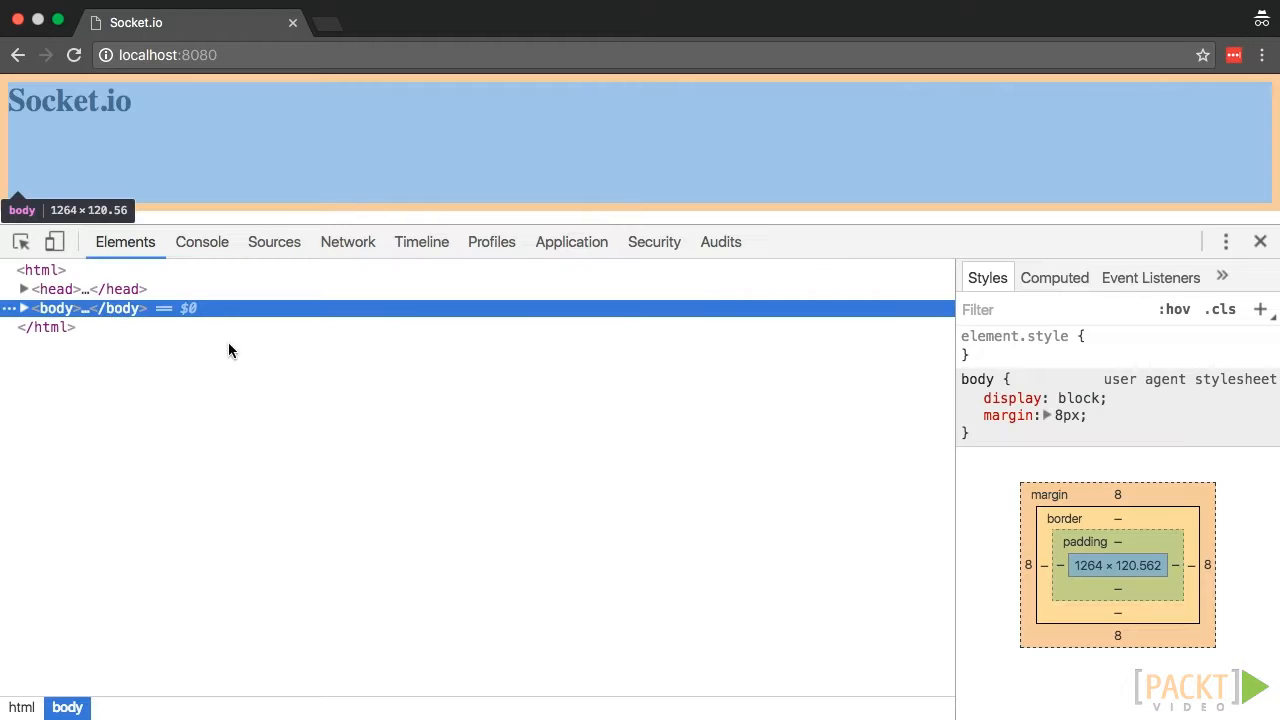
left_click(201, 241)
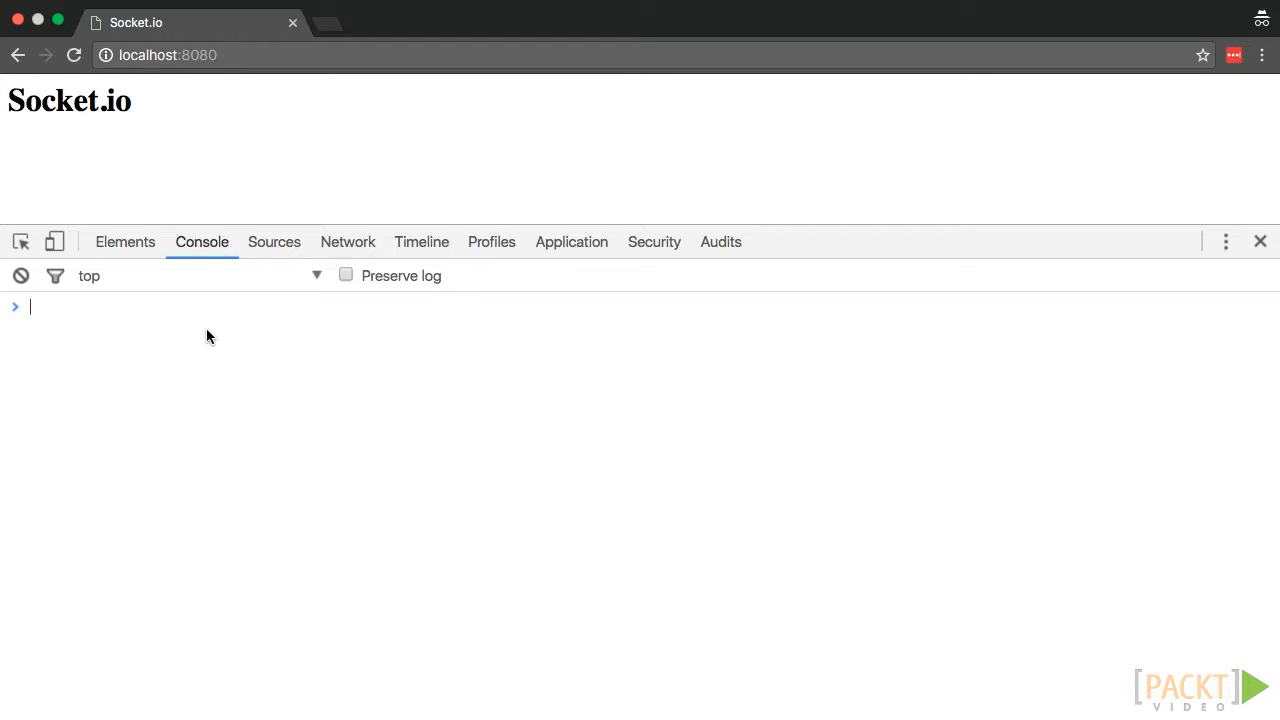
Step: Run io() in the console and expand the returned Socket to confirm connected is true
type("io(")
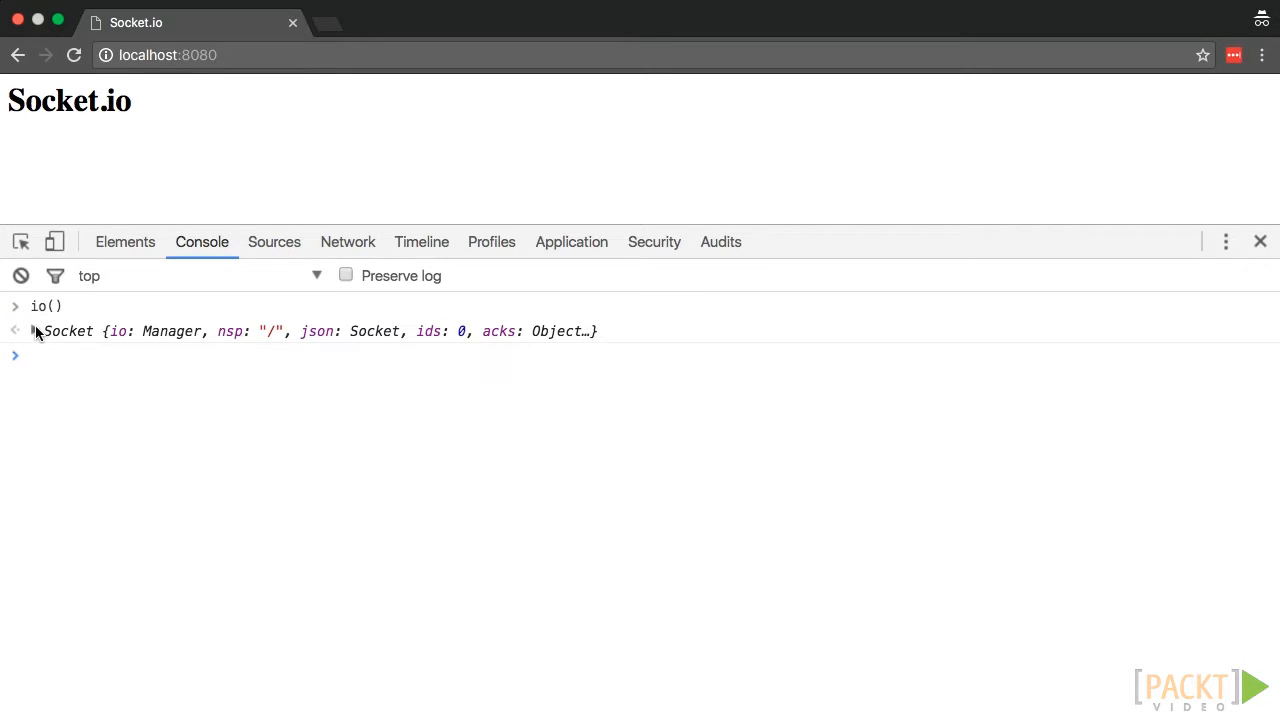
left_click(15, 331)
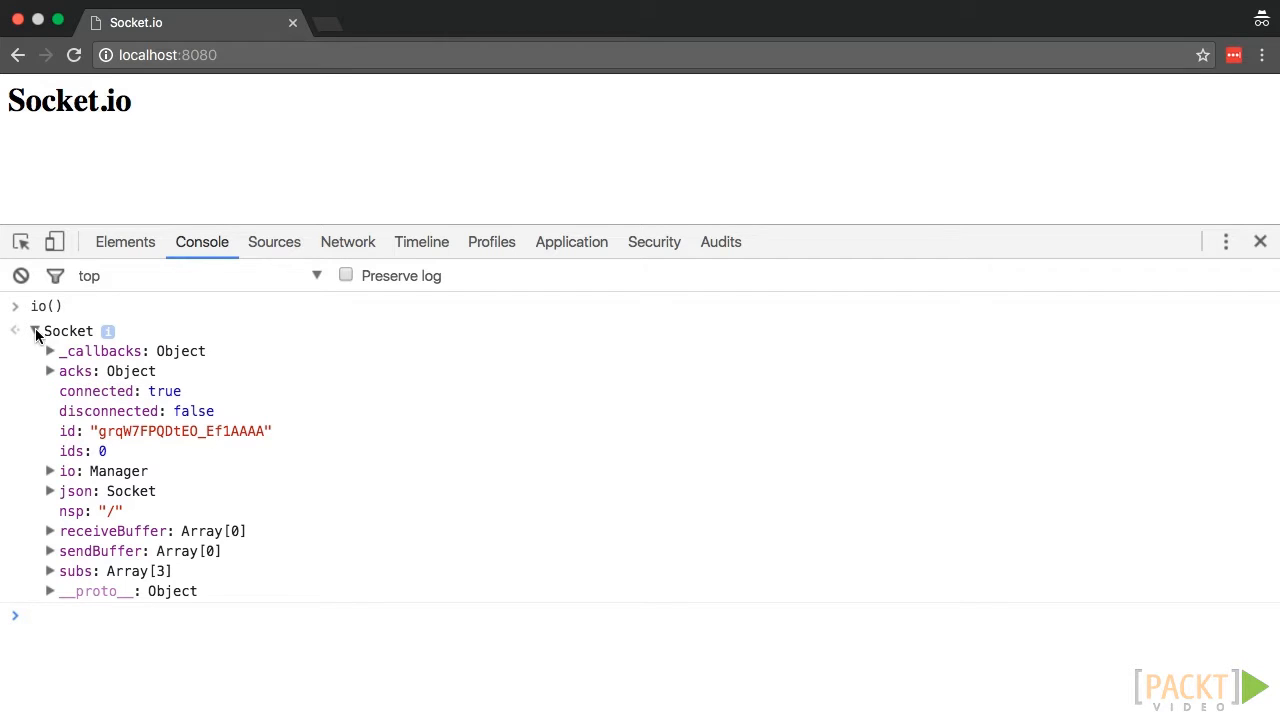
left_click(33, 331)
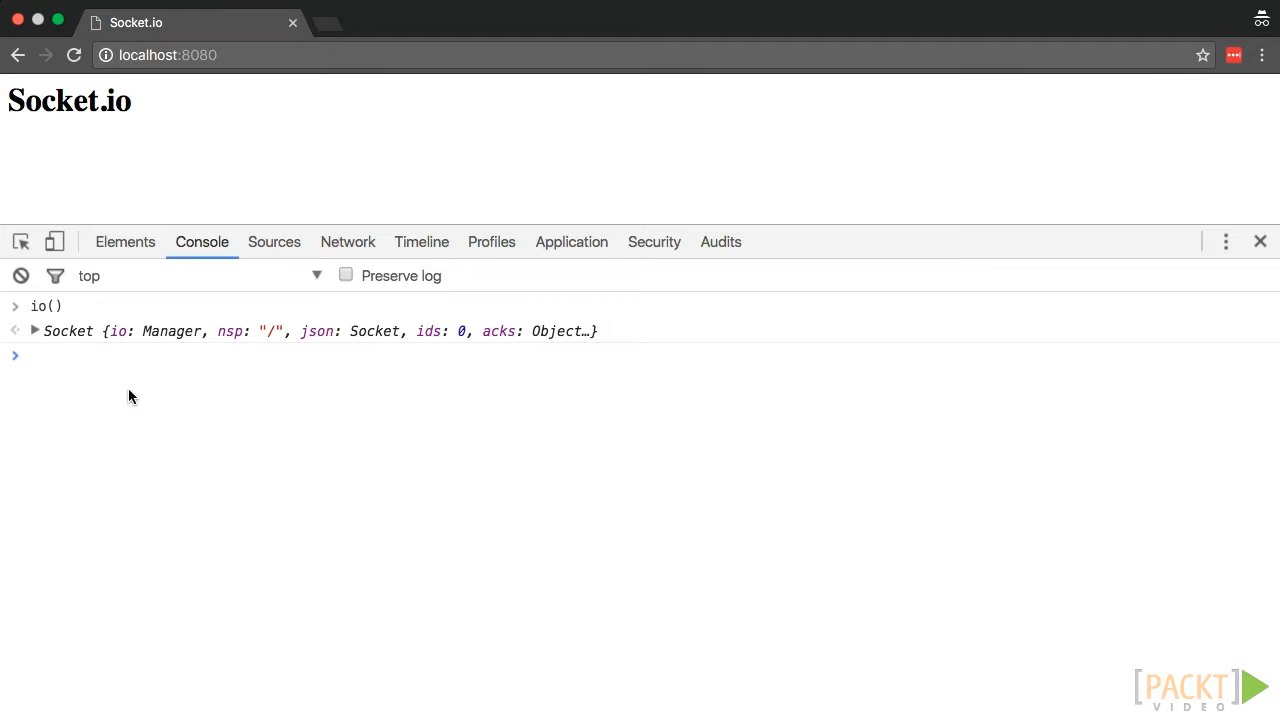
mouse_move(131, 396)
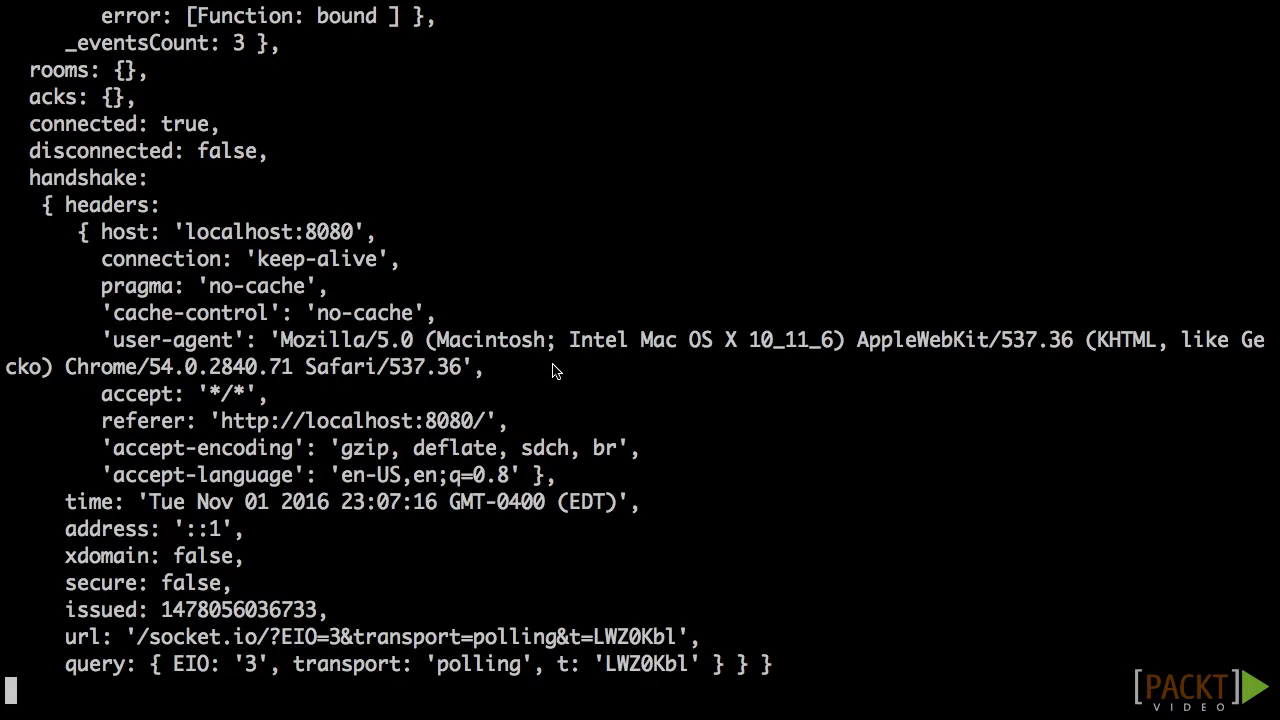
mouse_move(120, 640)
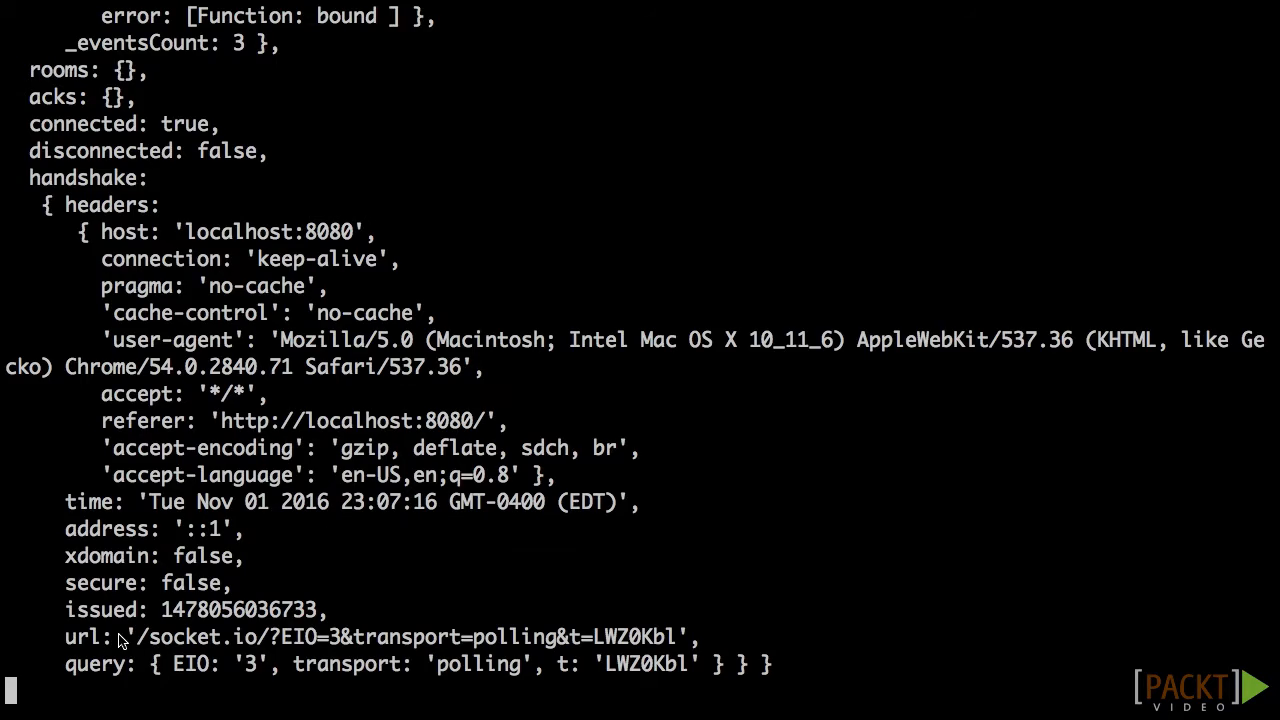
scroll("down", 3)
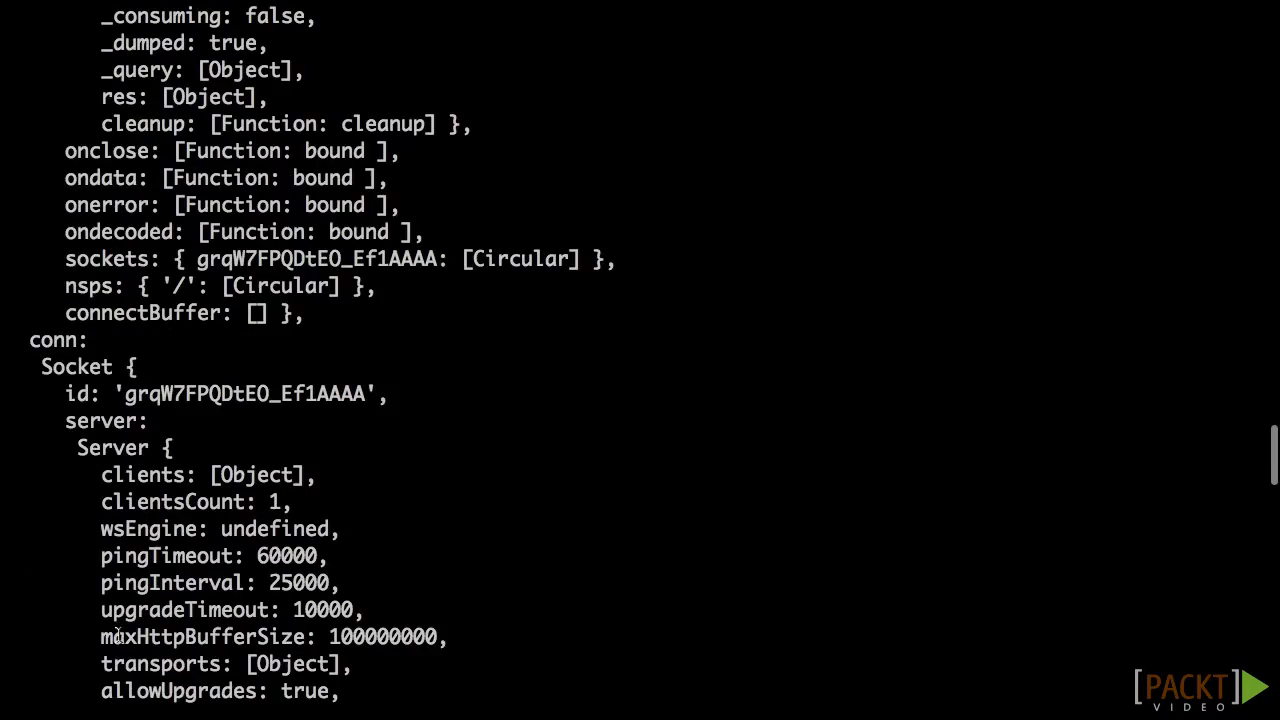
scroll("down", 3)
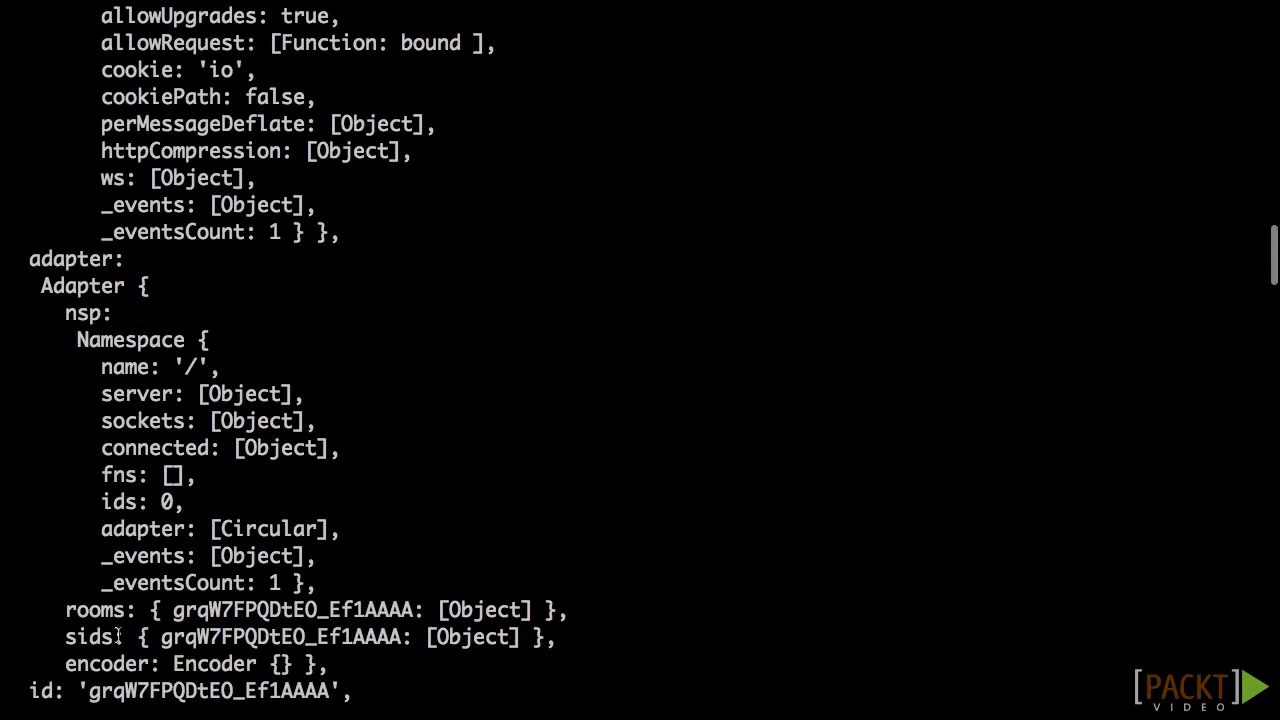
scroll("down", 3)
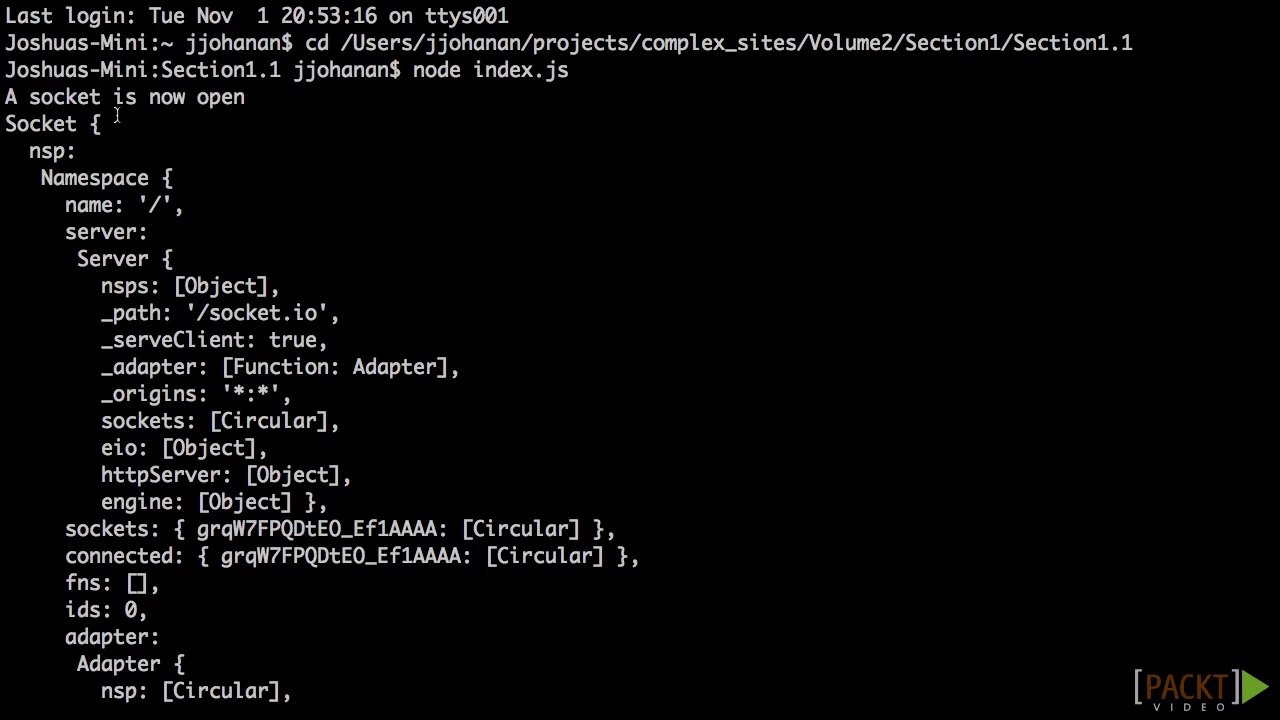
left_click_drag(5, 97, 190, 97)
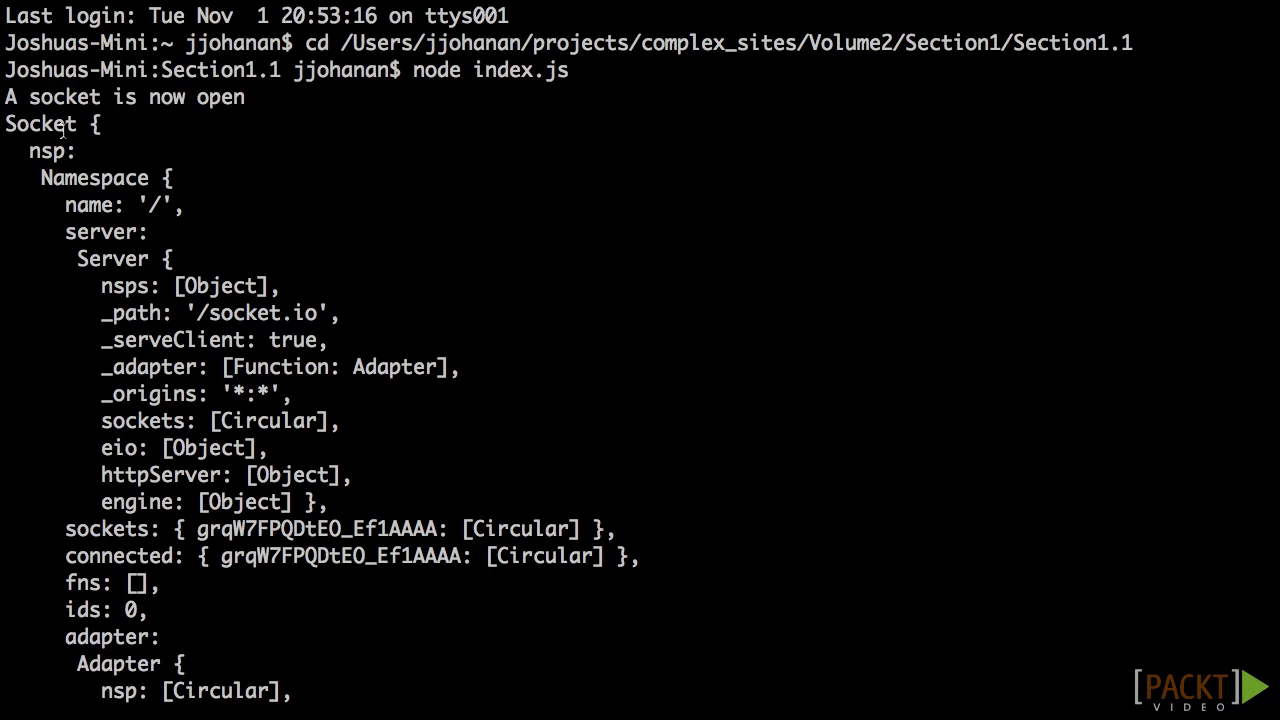
scroll("down", 3)
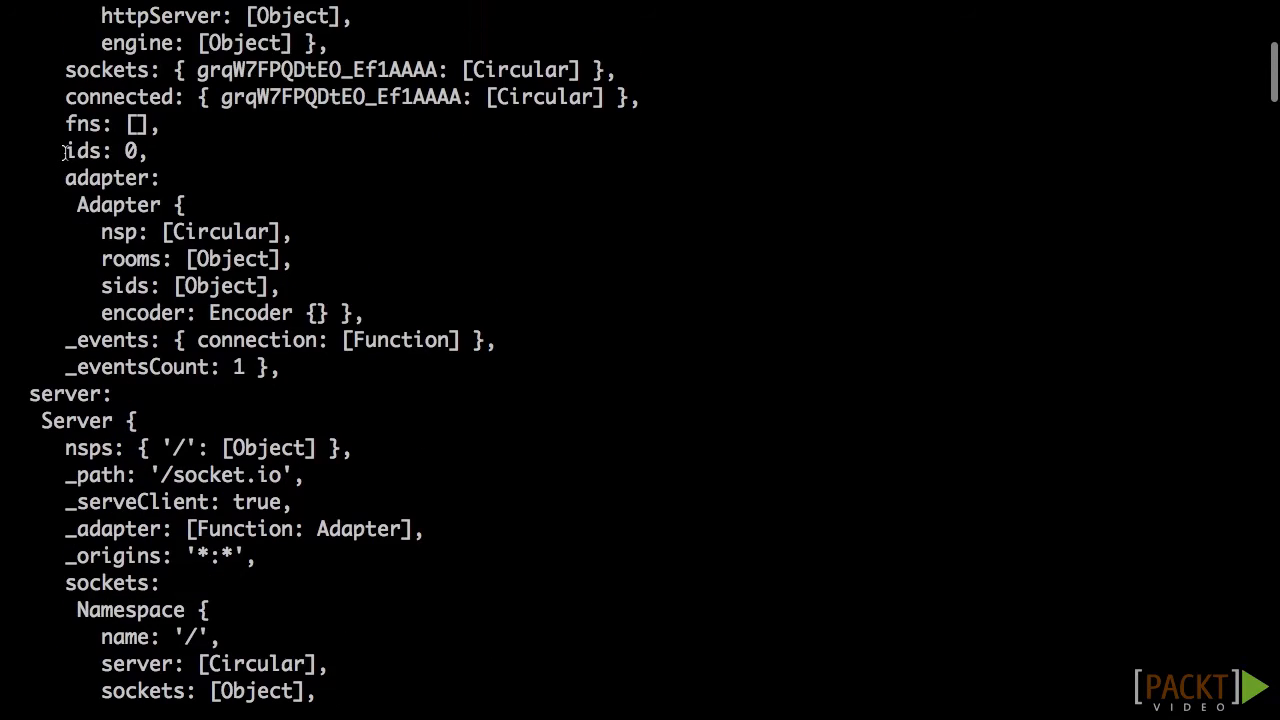
scroll("down", 3)
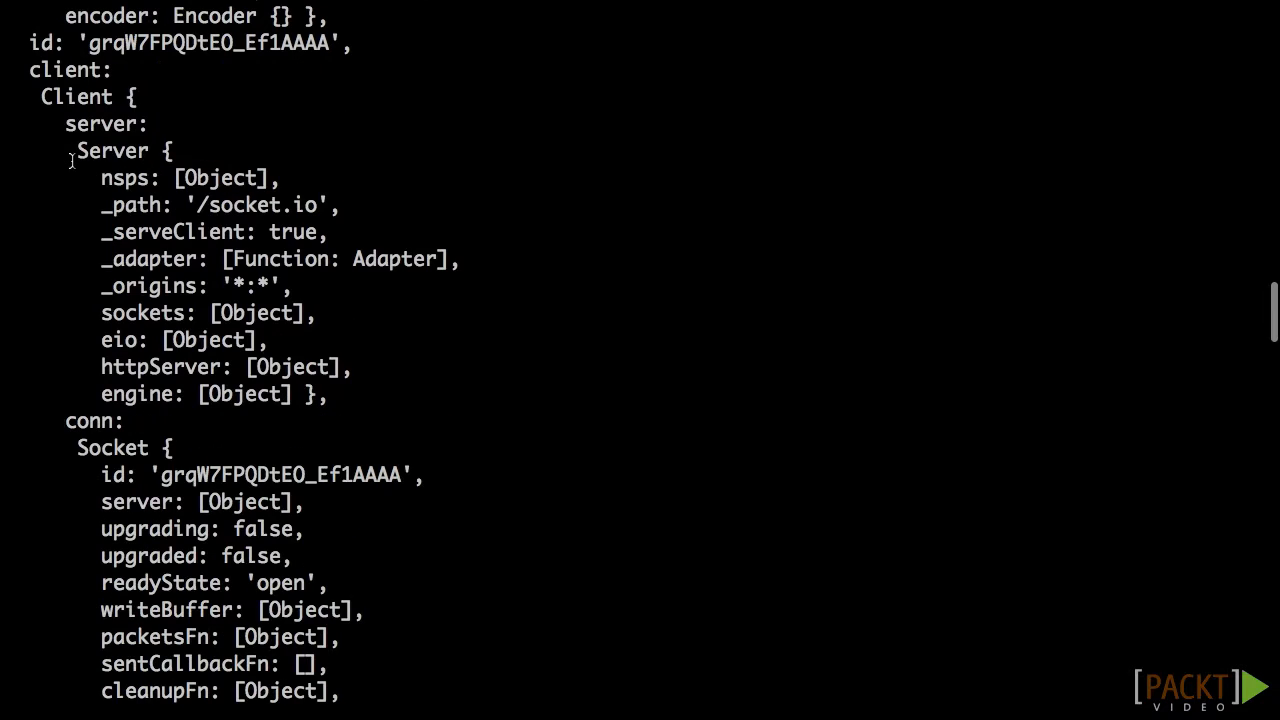
scroll("down", 3)
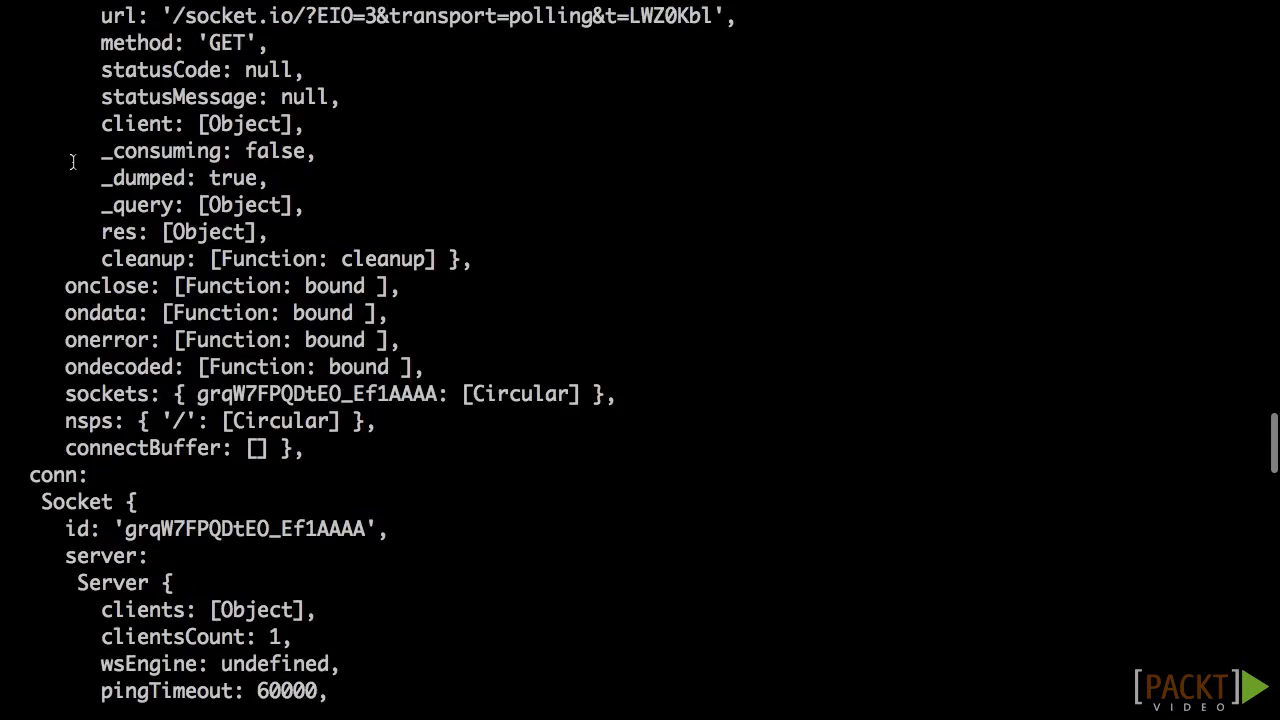
scroll("down", 3)
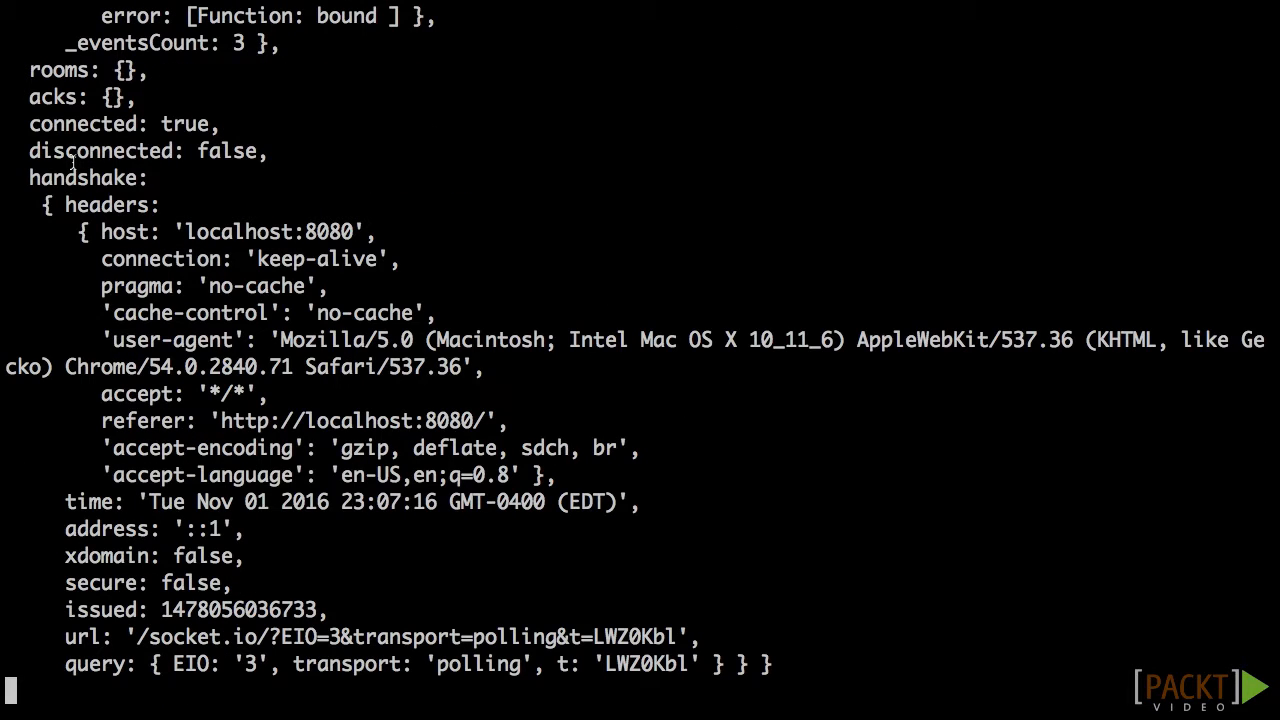